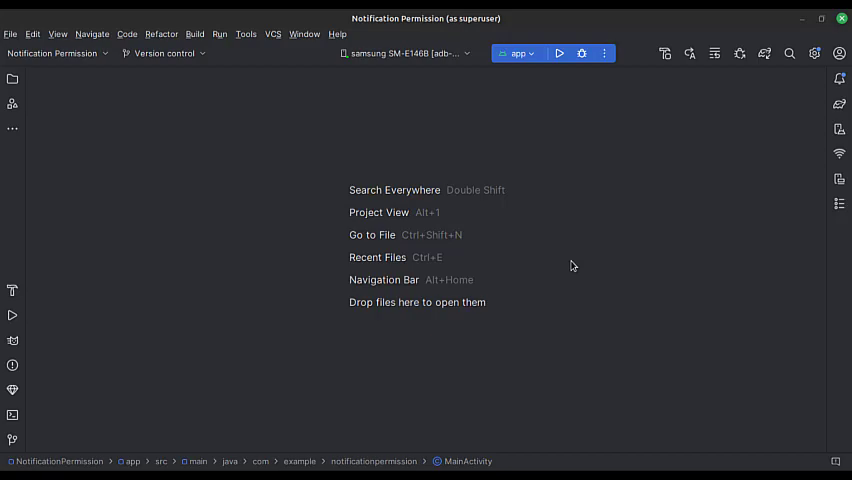
- View the centred Ask Notification Permission button in activity_main.xml, then switch to MainActivity.java
{"action": "left_click", "coordinate": [12, 79]}
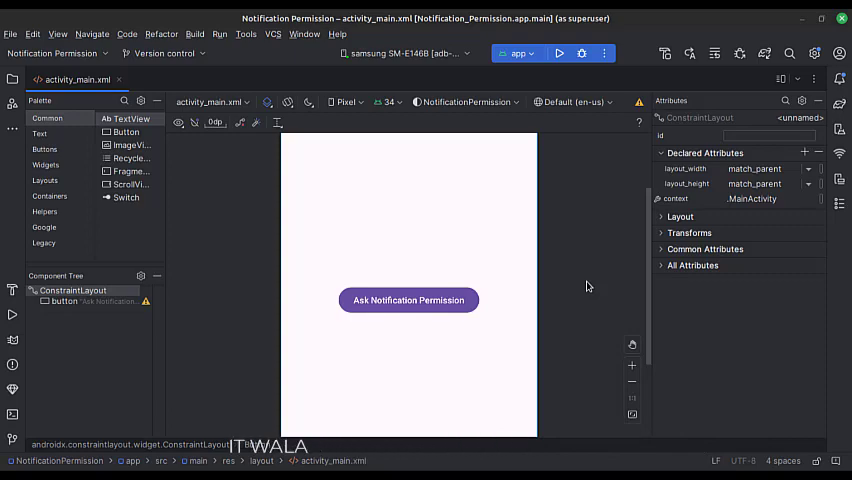
{"action": "left_click", "coordinate": [75, 79]}
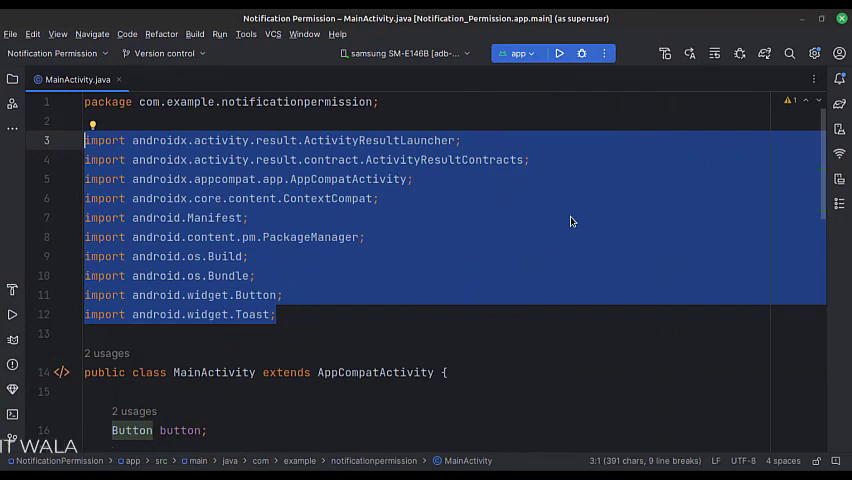
- Scroll through MainActivity.java to the onCreate click listener calling askNotificationPermission()
{"action": "scroll", "scroll_direction": "down", "scroll_amount": 3}
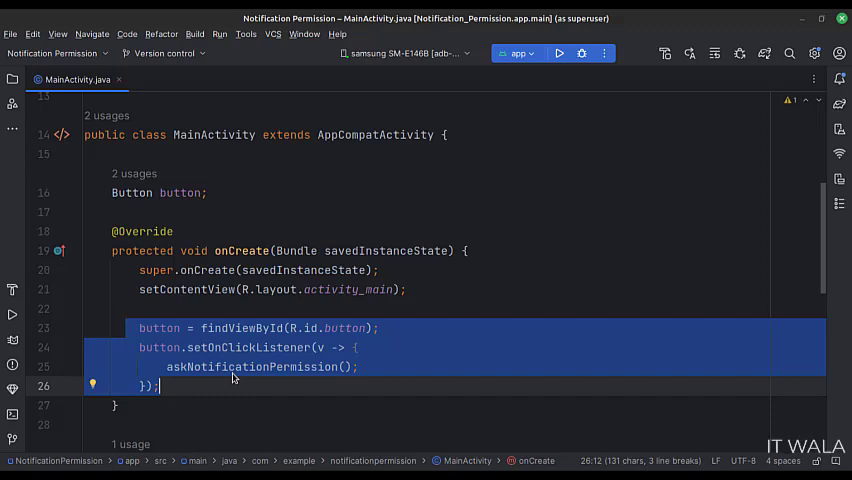
- Scroll down to review askNotificationPermission() and the POST_NOTIFICATIONS request launcher
{"action": "scroll", "scroll_direction": "down", "scroll_amount": 3}
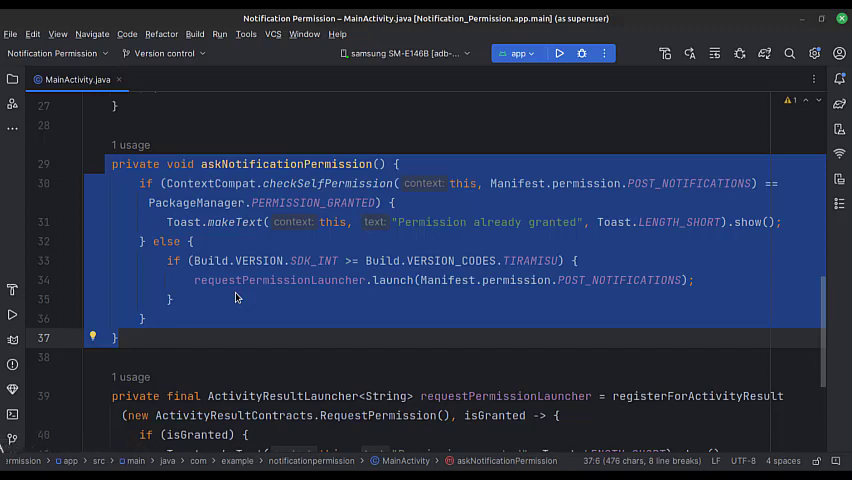
{"action": "scroll", "scroll_direction": "down", "scroll_amount": 3}
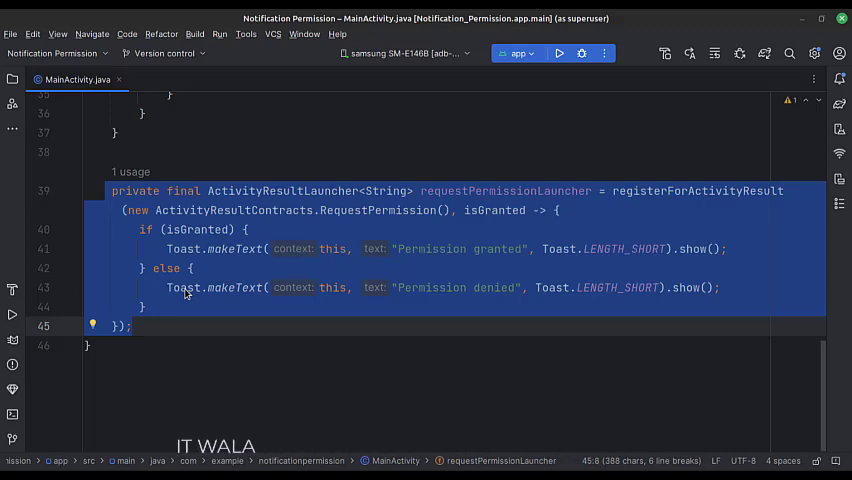
- Run the app on the connected Samsung phone
{"action": "left_click", "coordinate": [559, 53]}
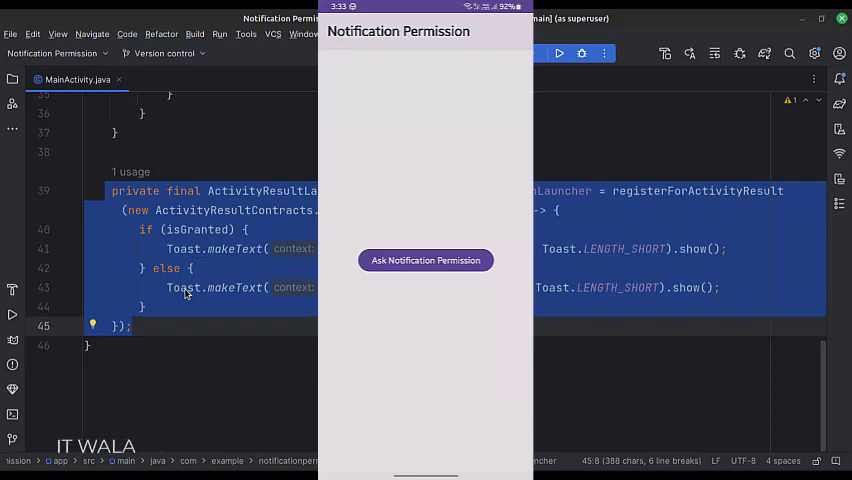
- Request notification permission in the app and allow it, producing the 'Permission granted' toast
{"action": "left_click", "coordinate": [425, 261]}
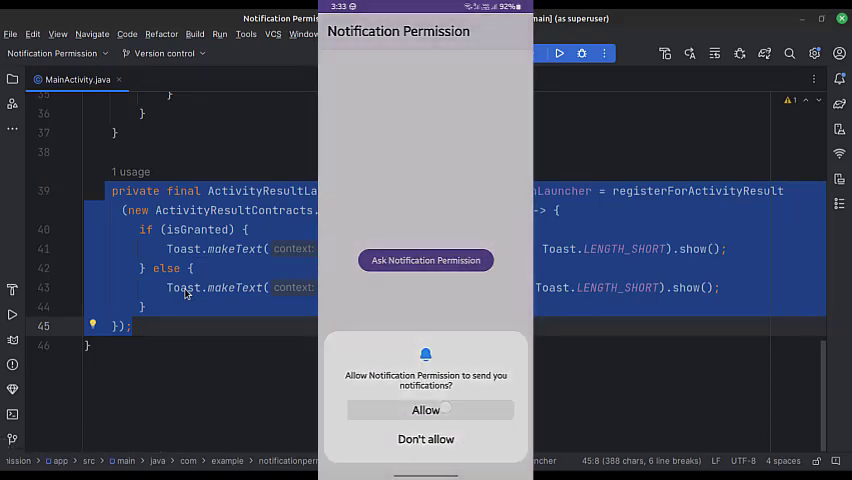
{"action": "left_click", "coordinate": [425, 410]}
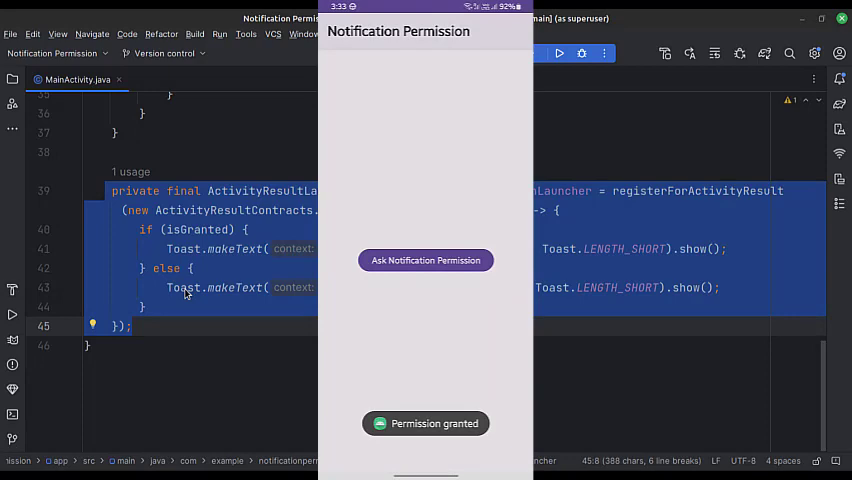